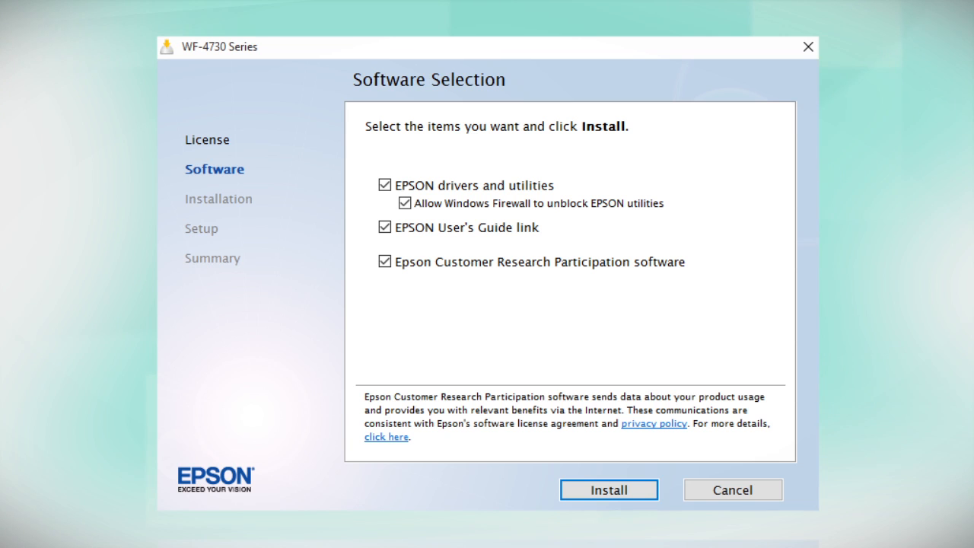
# Step: Install all checked Epson software, reaching the connection page with Wireless connection selected
pyautogui.click(609, 489)
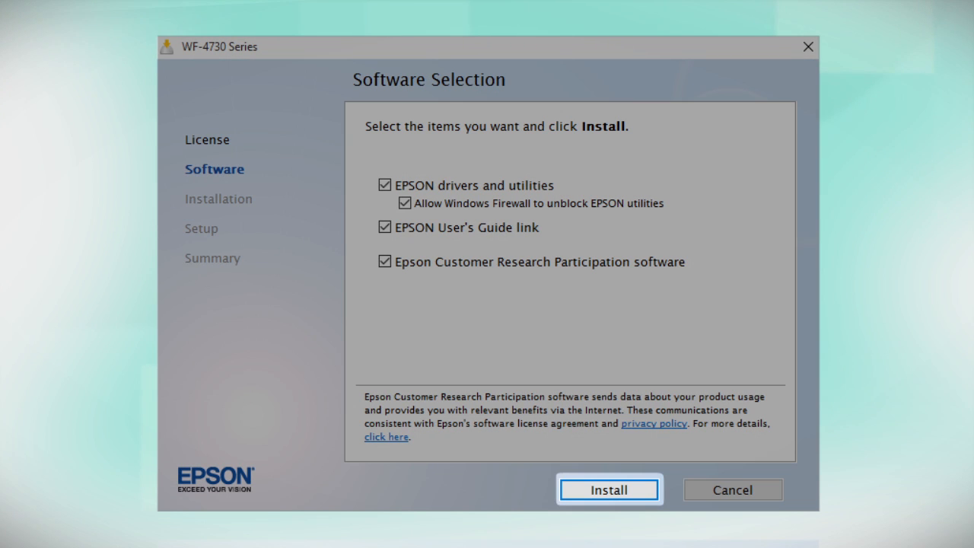
pyautogui.click(609, 490)
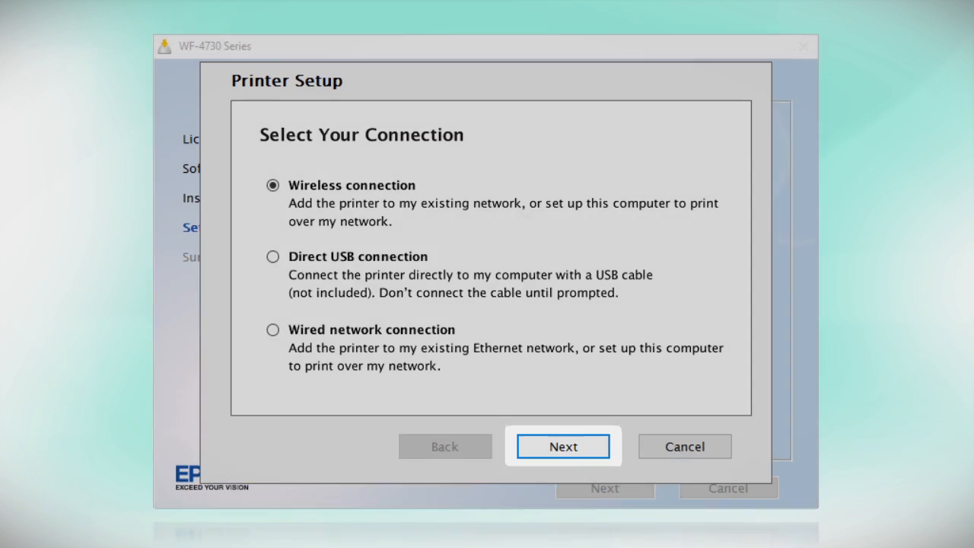
# Step: Continue with Wireless connection and 'Set up printer for the first time'
pyautogui.click(563, 446)
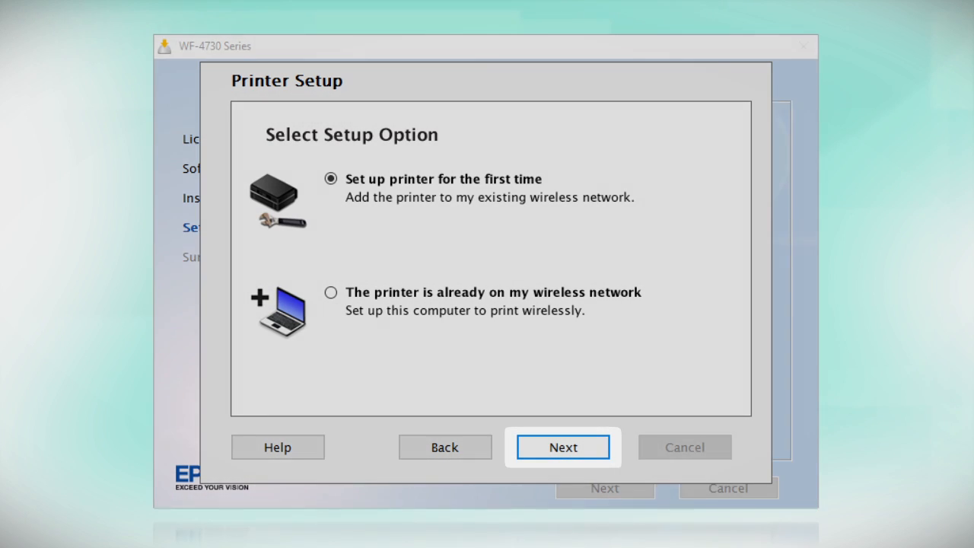
pyautogui.click(562, 446)
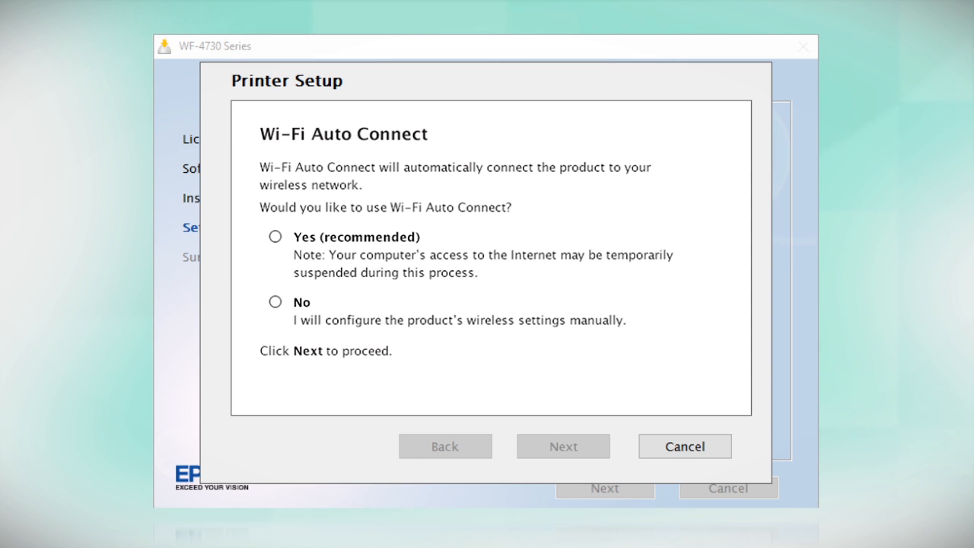
# Step: Answer 'Yes (recommended)' to Wi-Fi Auto Connect and continue
pyautogui.click(275, 236)
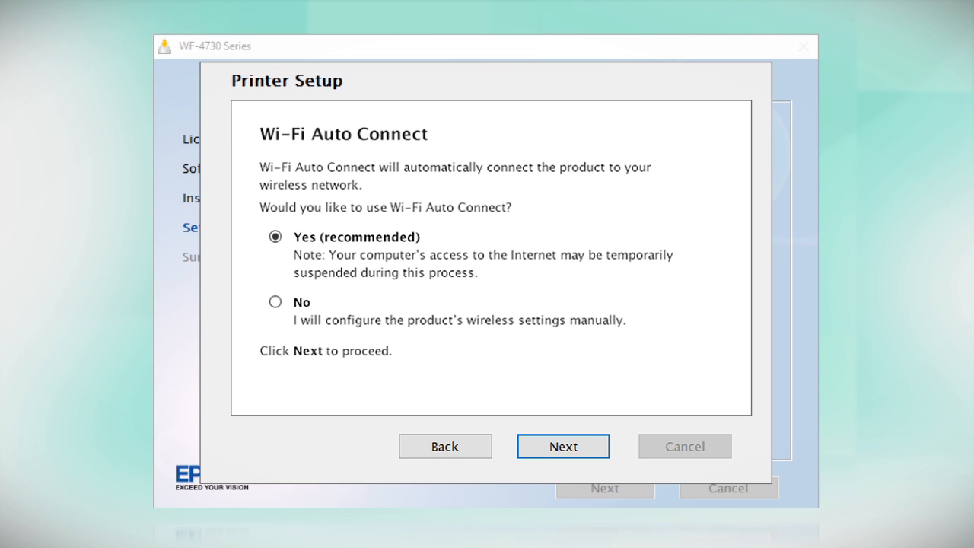
pyautogui.click(564, 446)
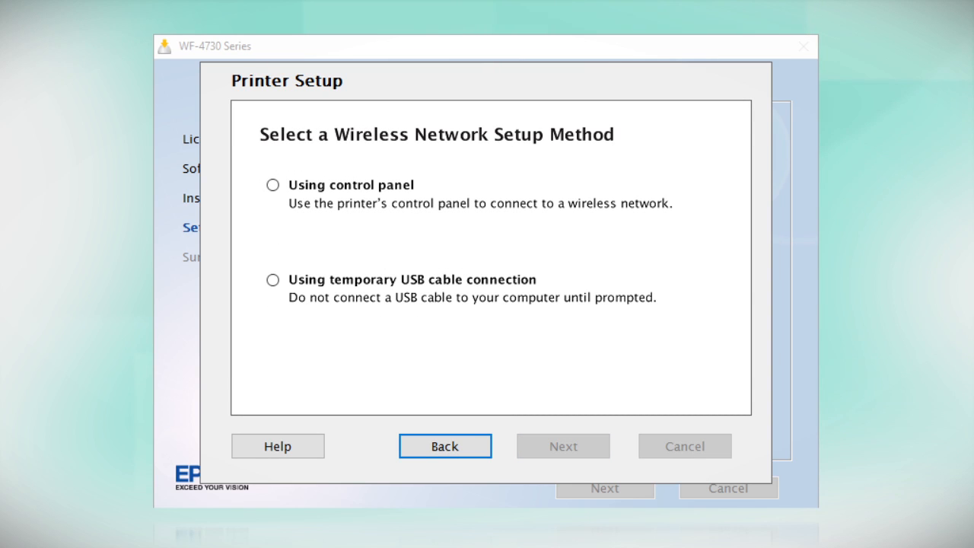
# Step: Choose 'Using control panel' as the wireless setup method and continue
pyautogui.click(272, 184)
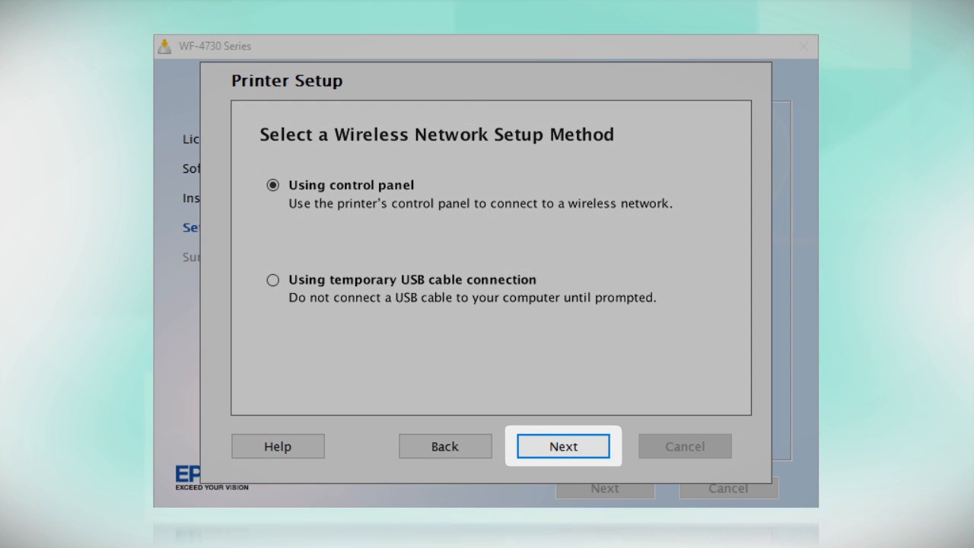
pyautogui.click(563, 446)
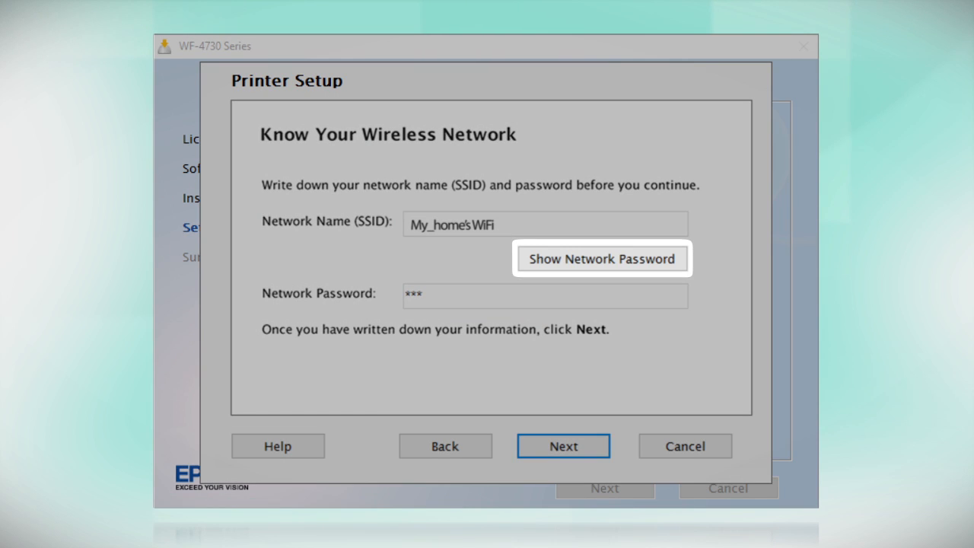
pyautogui.click(602, 258)
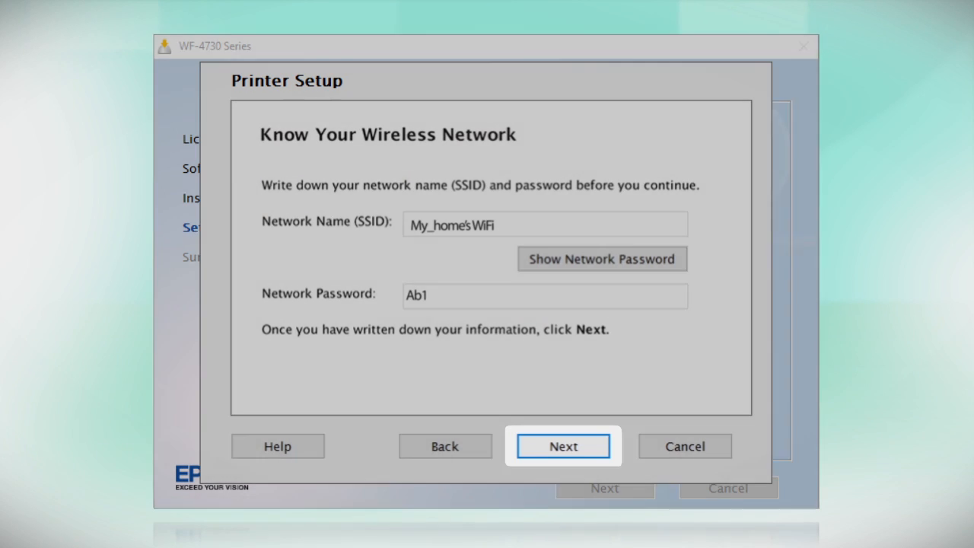
pyautogui.click(563, 446)
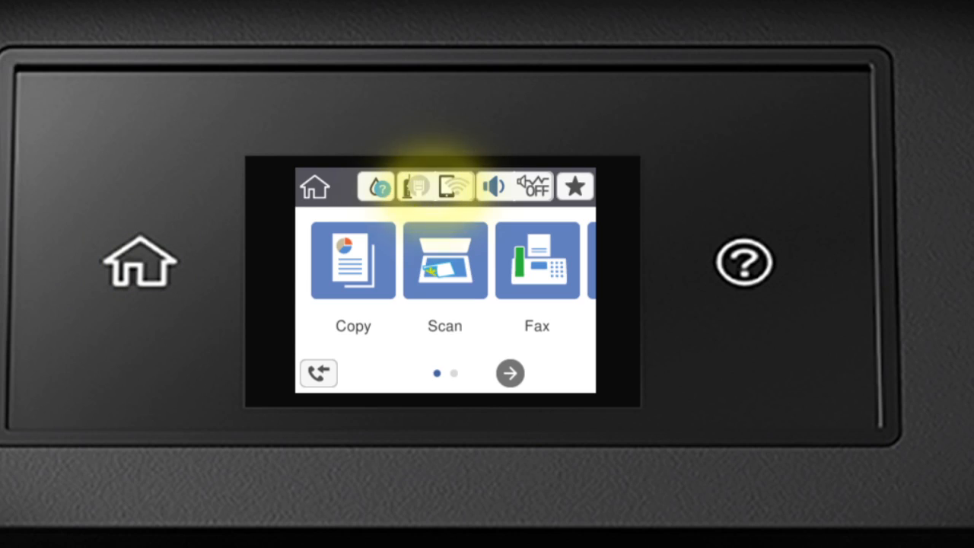
# Step: Launch the Wi-Fi (Recommended) Setup Wizard from the printer's network settings
pyautogui.click(454, 187)
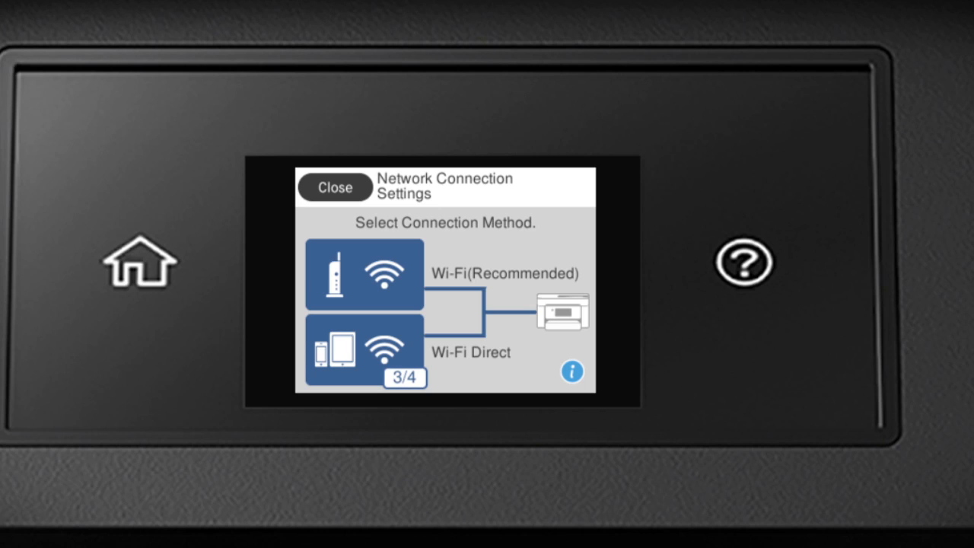
pyautogui.click(365, 274)
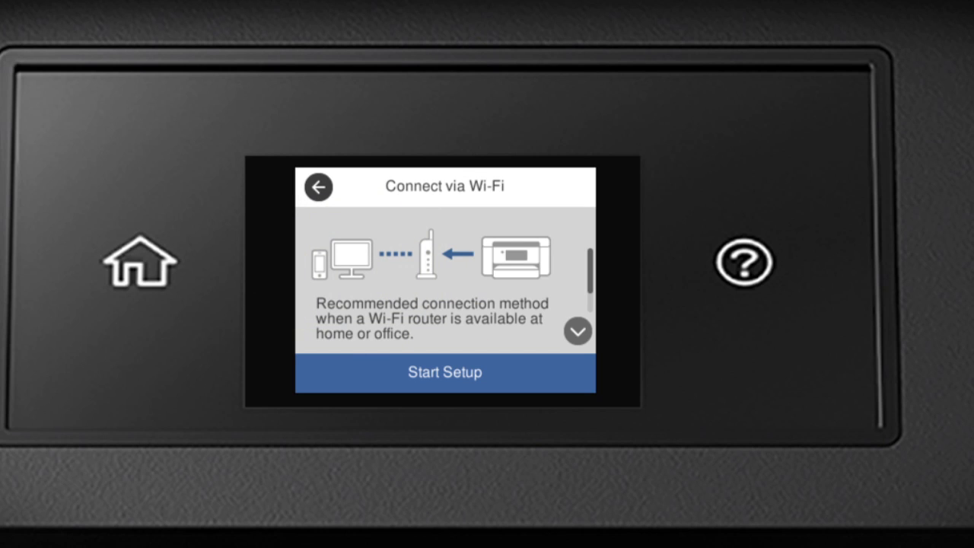
pyautogui.click(445, 373)
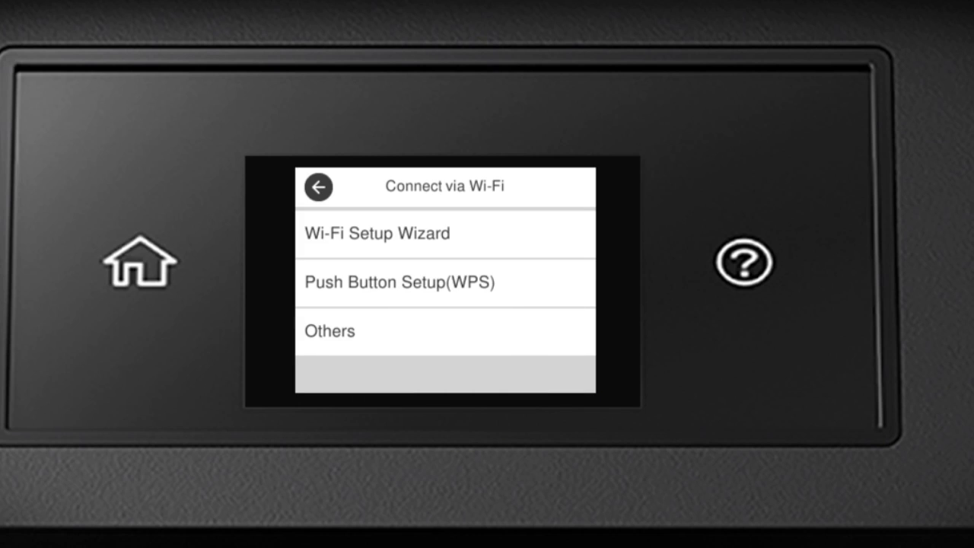
pyautogui.click(377, 234)
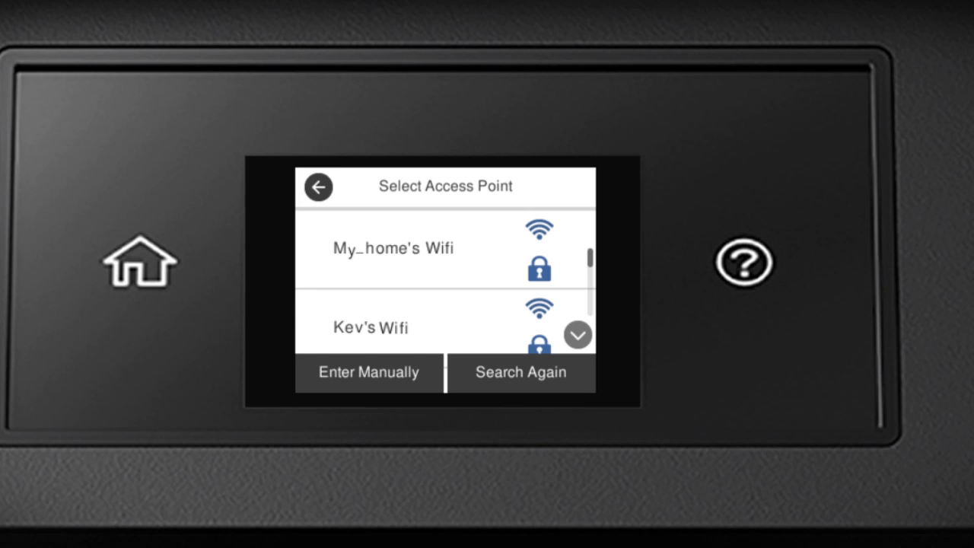
# Step: Select My_home's Wifi and bring up the empty password keyboard
pyautogui.click(368, 373)
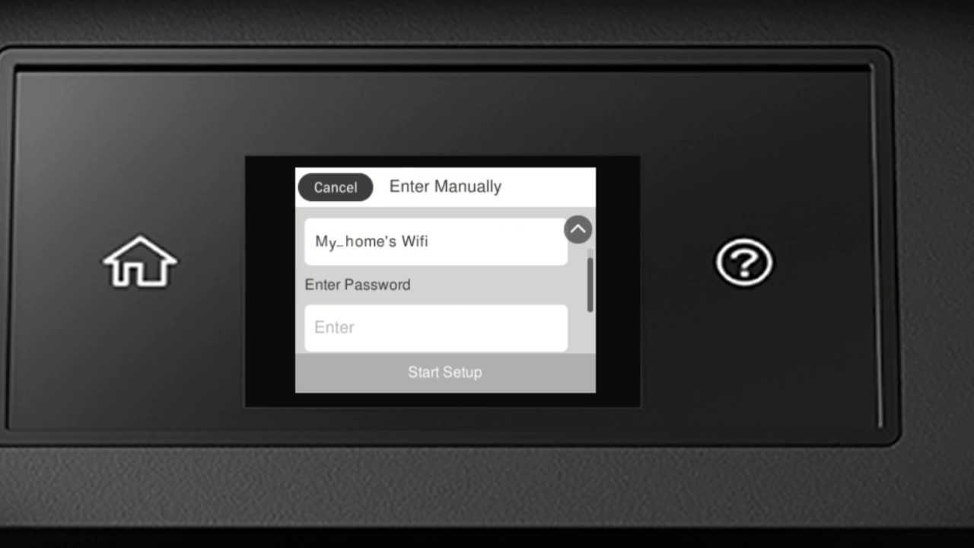
pyautogui.click(435, 328)
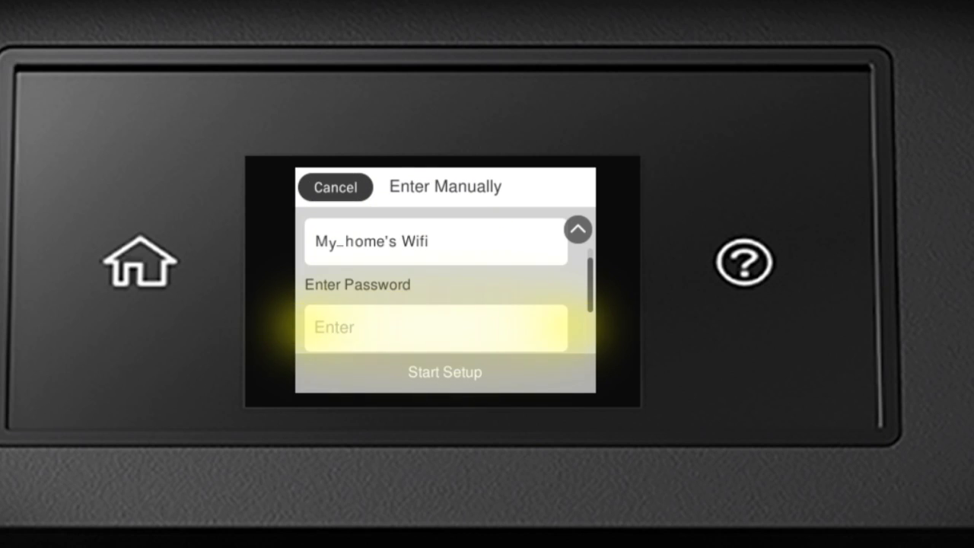
pyautogui.click(436, 327)
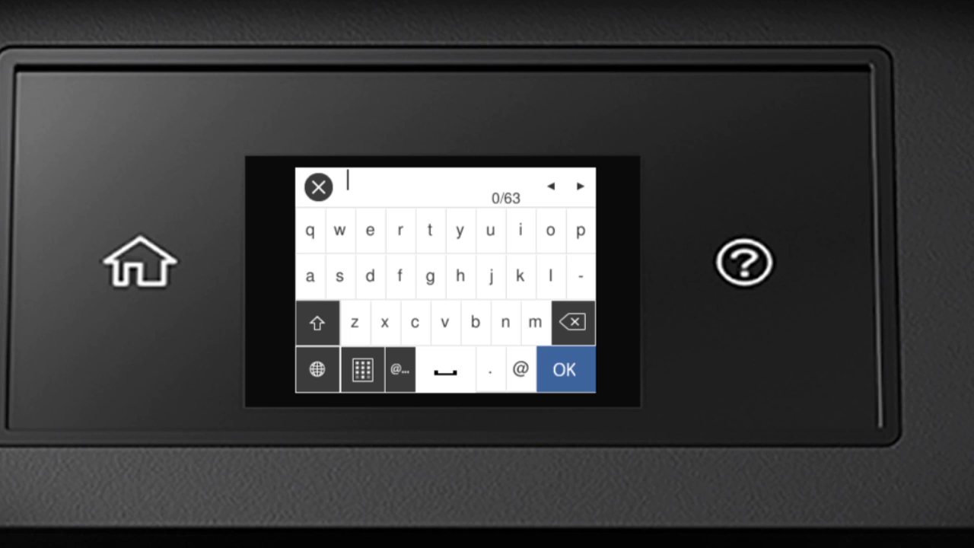
# Step: Key in Ab1 with Shift and the number layout, confirm, and begin connecting
pyautogui.click(318, 323)
pyautogui.write('A')
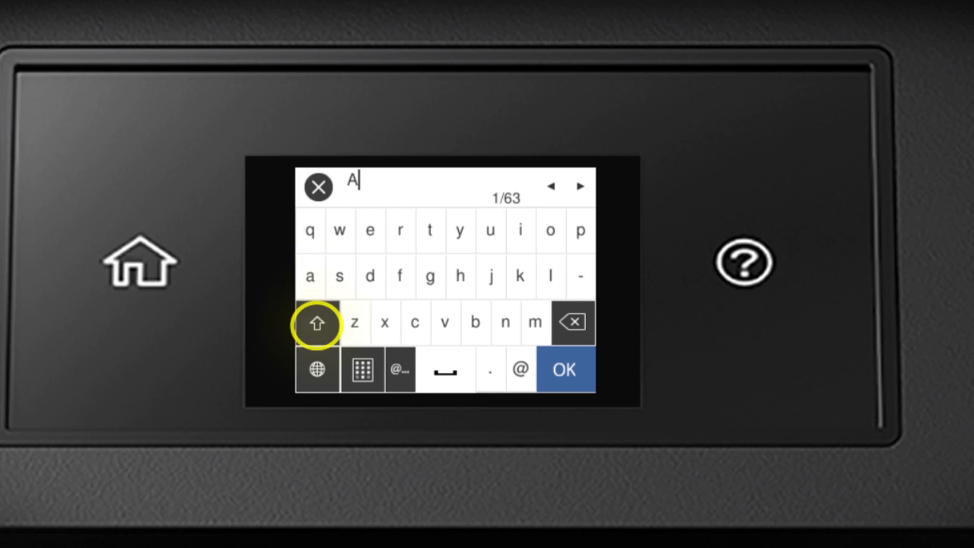
pyautogui.click(474, 323)
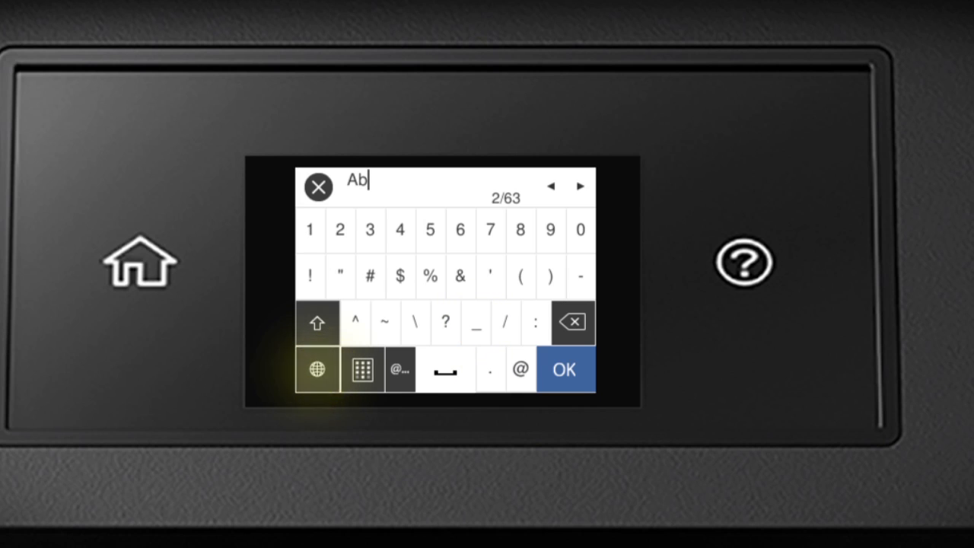
pyautogui.click(310, 230)
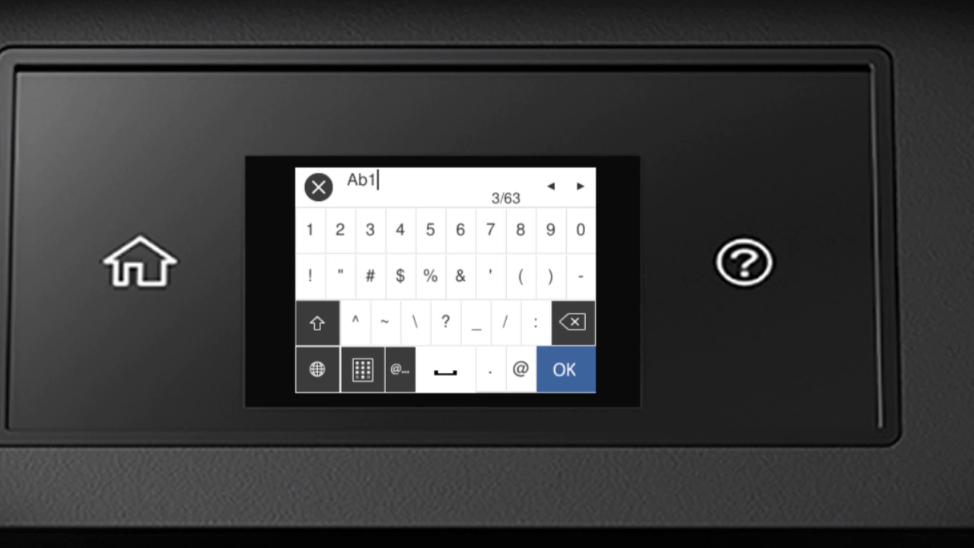
pyautogui.click(564, 370)
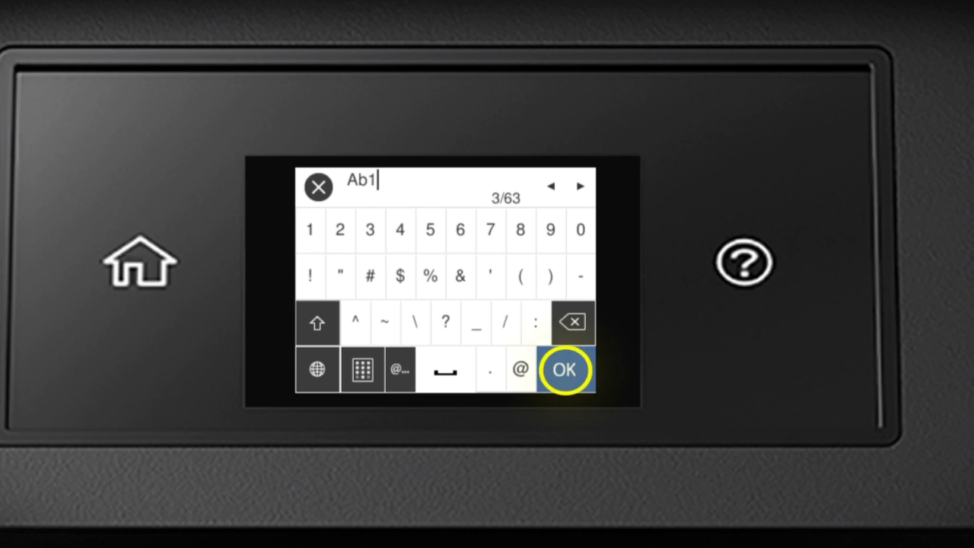
pyautogui.click(565, 369)
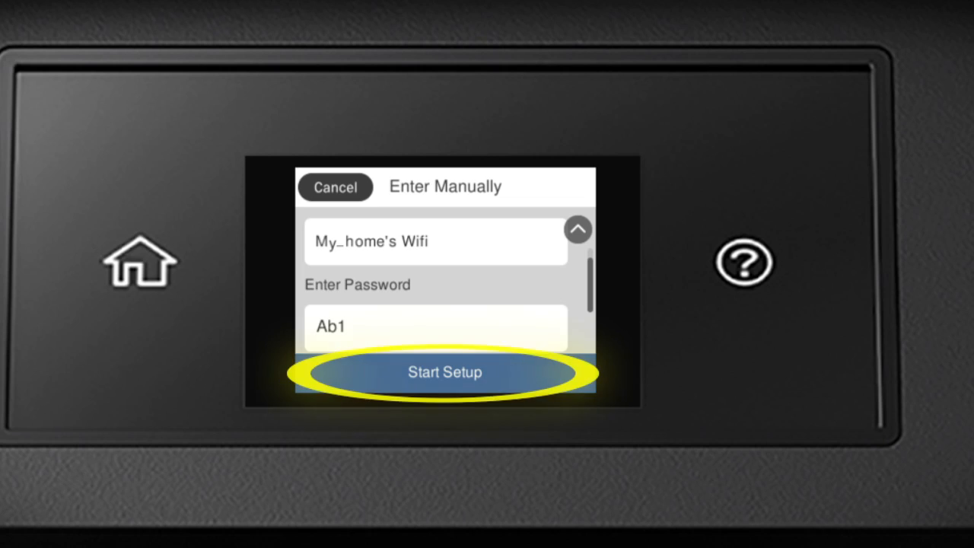
pyautogui.click(445, 372)
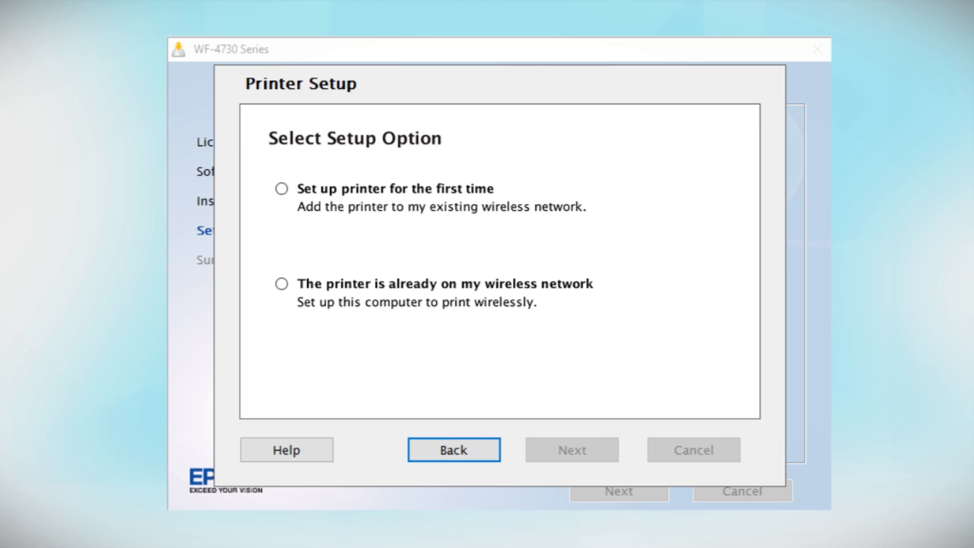
# Step: Select the 'The printer is already on my wireless network' option
pyautogui.click(282, 283)
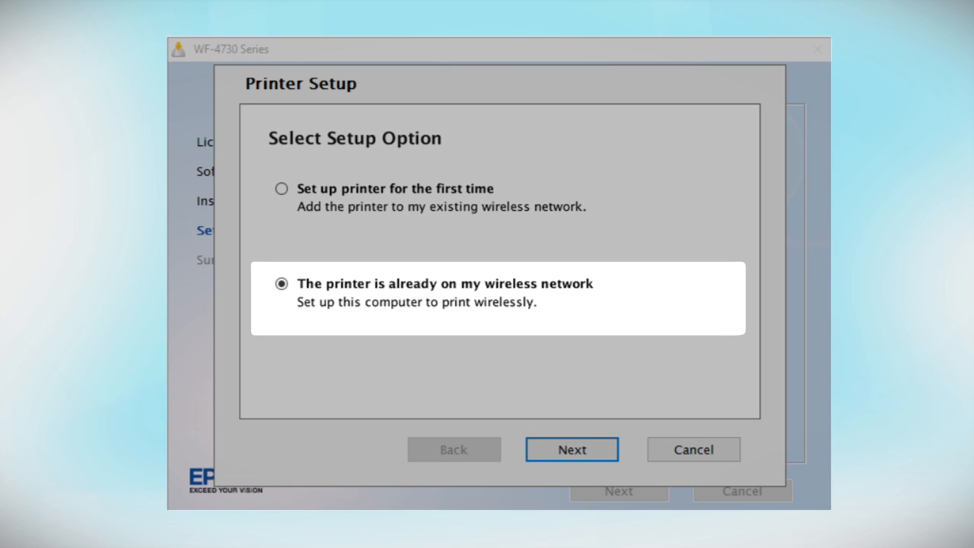